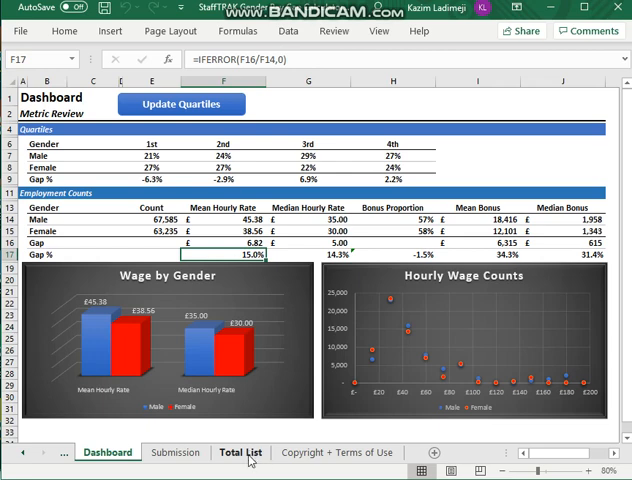
- Look over the Total List employee data sheet with its genders, hourly salaries and bonuses
left_click(240, 452)
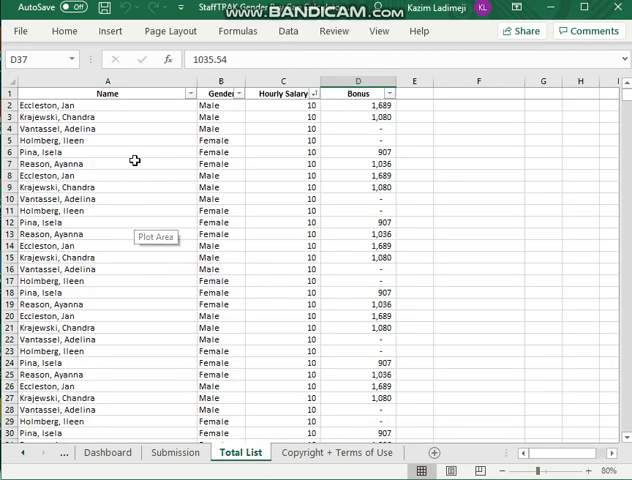
mouse_move(292, 272)
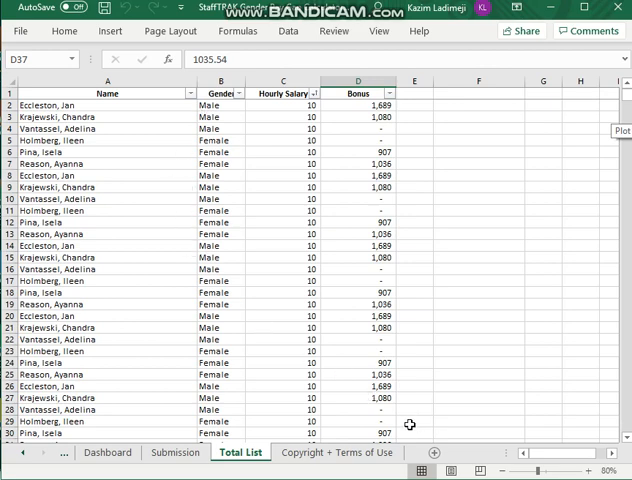
mouse_move(298, 424)
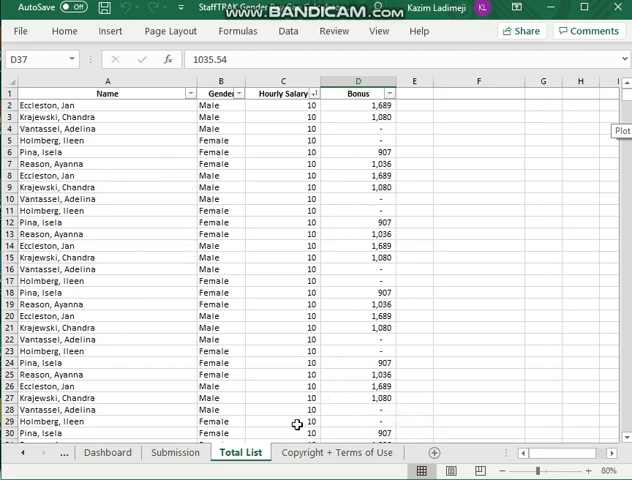
mouse_move(224, 142)
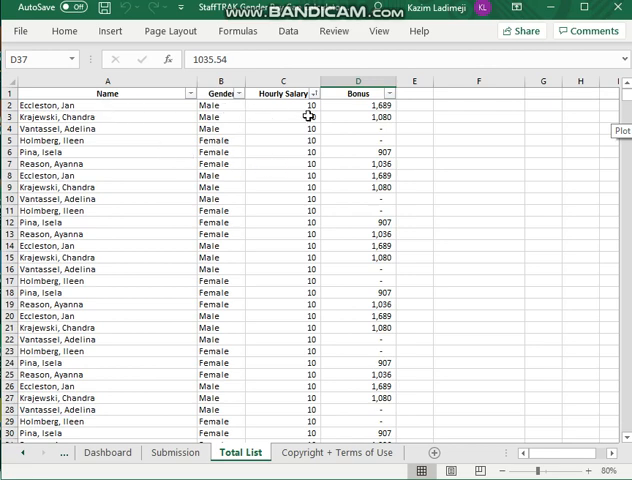
mouse_move(212, 122)
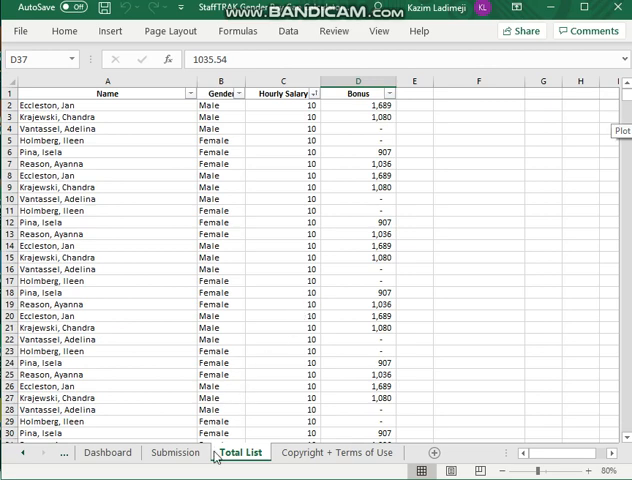
left_click(174, 452)
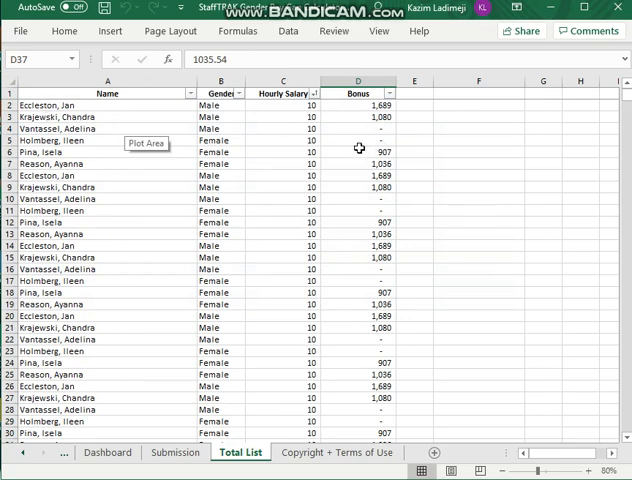
mouse_move(236, 116)
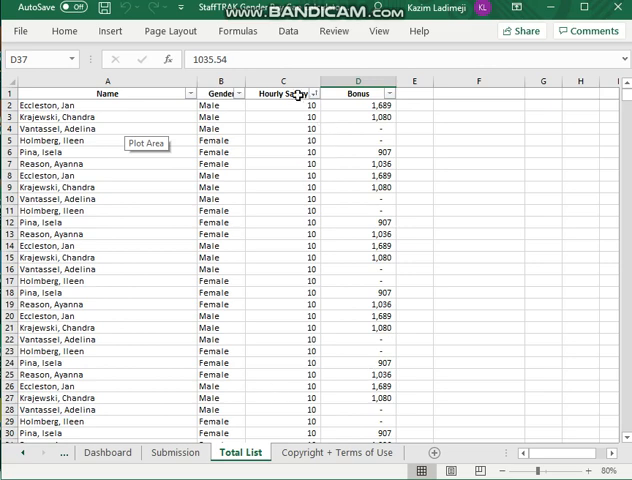
mouse_move(392, 390)
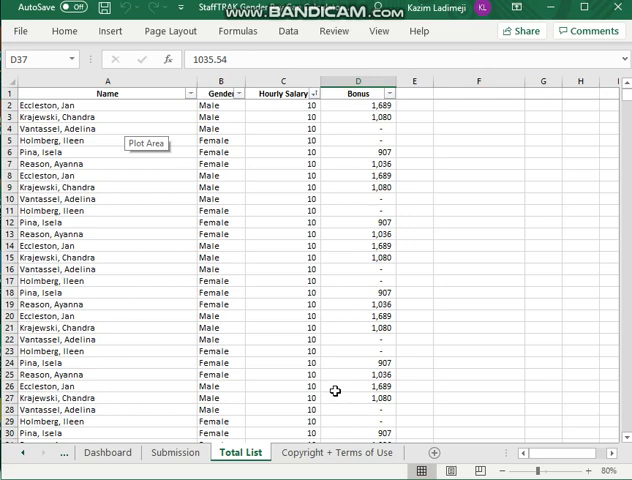
mouse_move(344, 376)
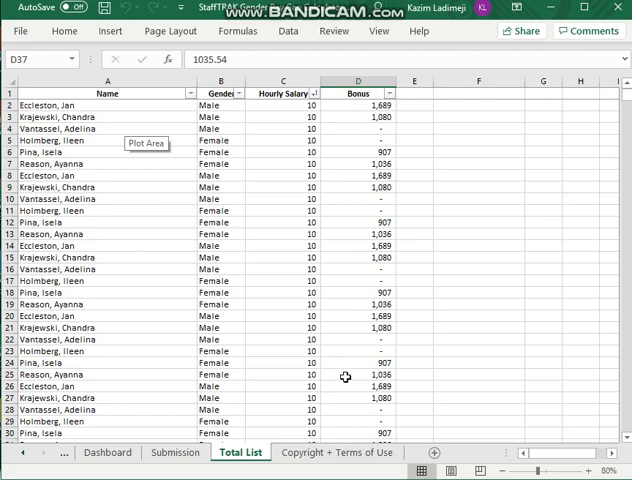
scroll("down", 3)
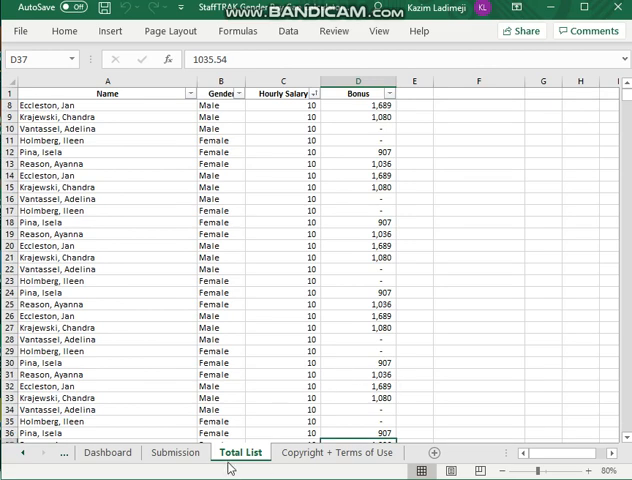
scroll("down", 3)
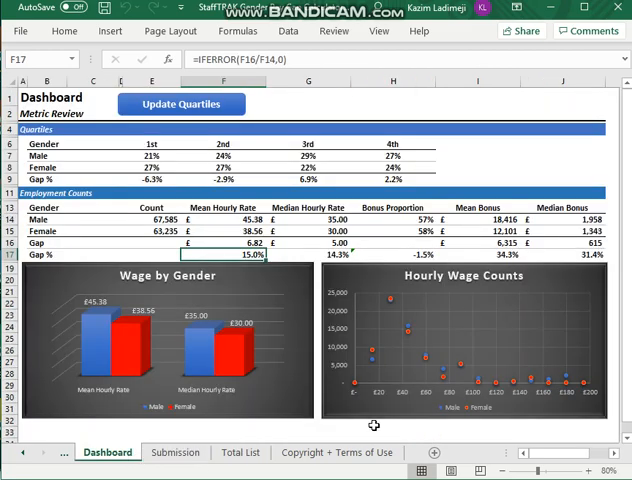
mouse_move(454, 384)
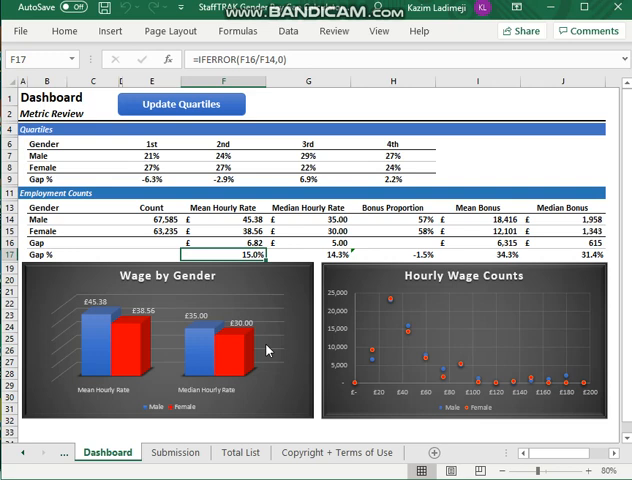
mouse_move(204, 400)
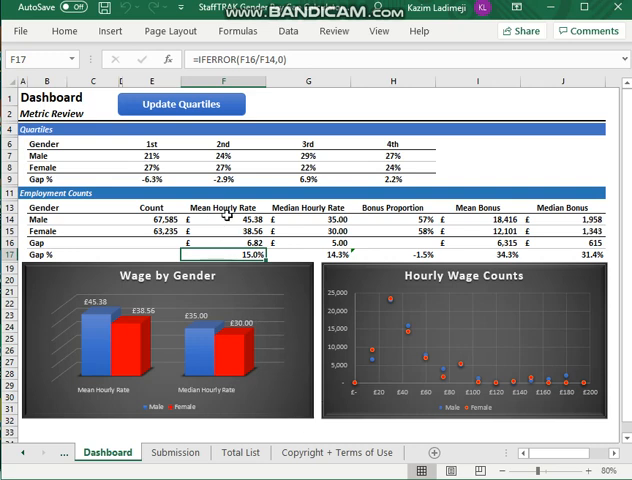
- Review the Dashboard formulas for female mean hourly rate and the mean pay gap percentages
left_click(224, 220)
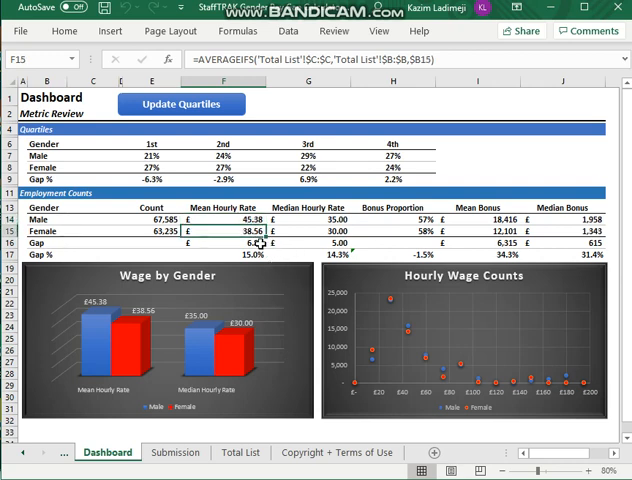
mouse_move(258, 264)
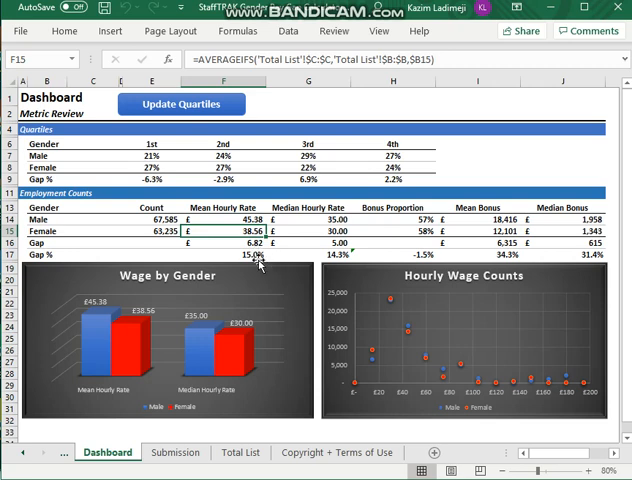
left_click(226, 252)
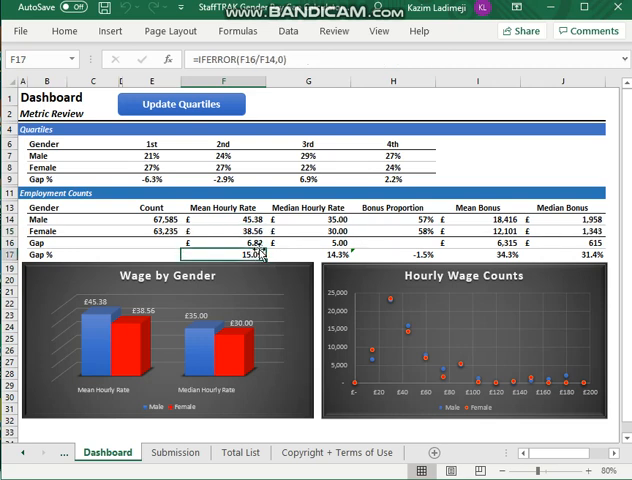
left_click(222, 240)
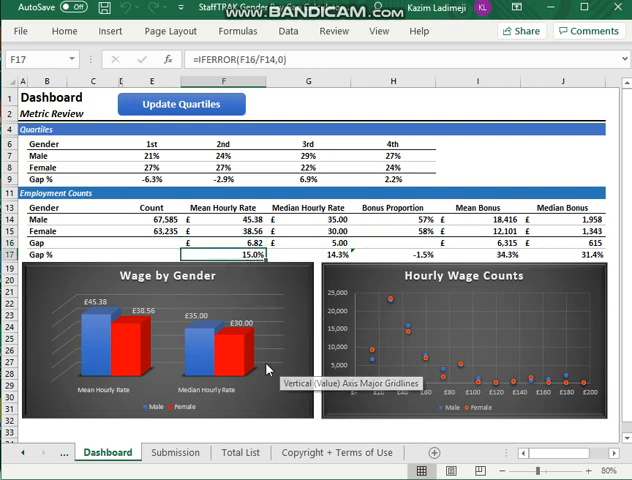
mouse_move(204, 308)
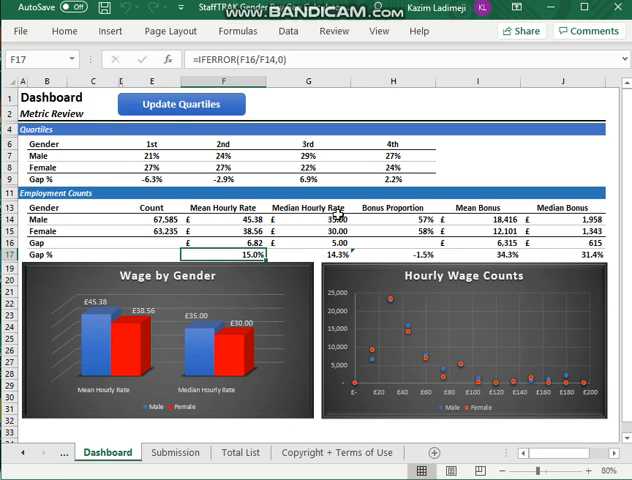
left_click(322, 256)
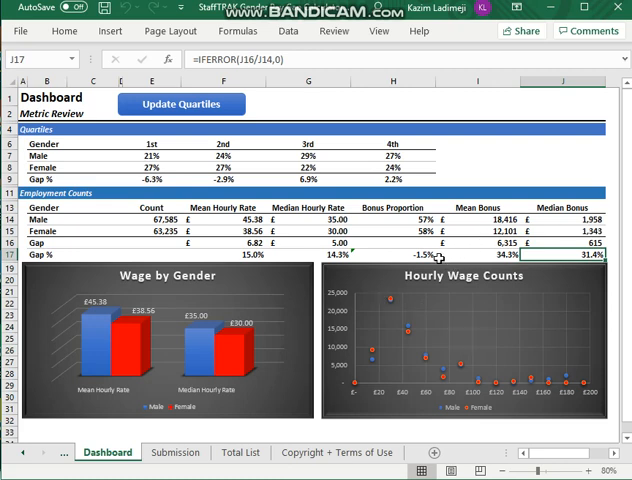
mouse_move(578, 404)
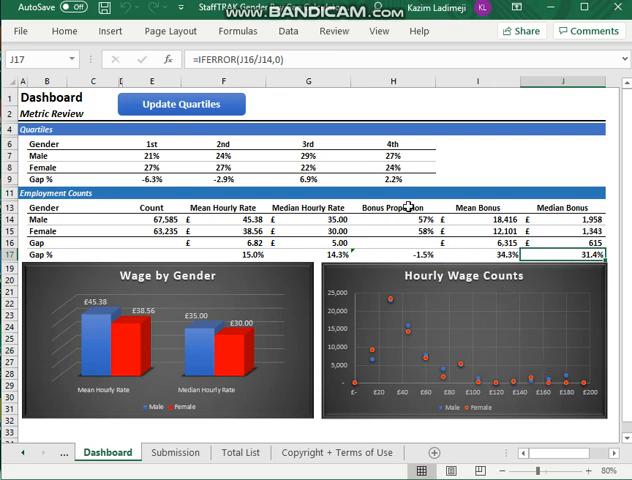
- Inspect the male and female bonus proportion and male 1st/3rd quartile COUNTIFS formulas, then show Total List
left_click(392, 216)
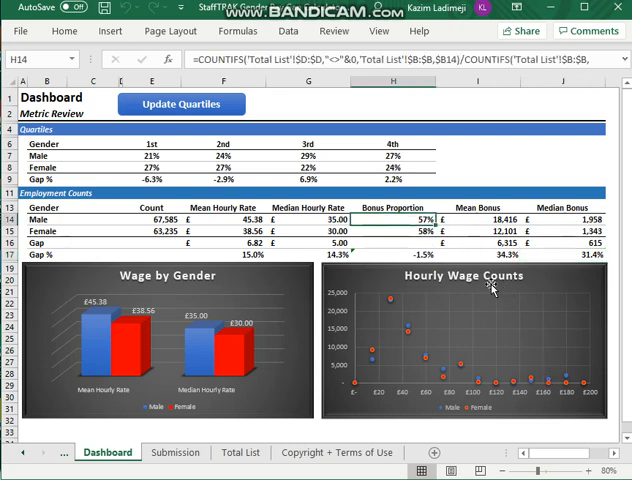
left_click(392, 230)
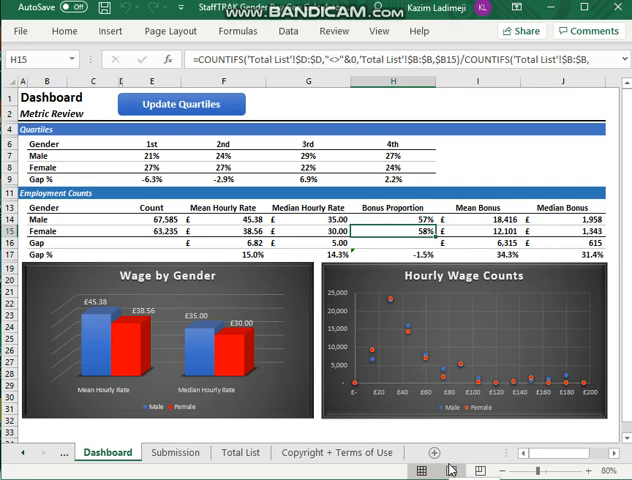
mouse_move(240, 452)
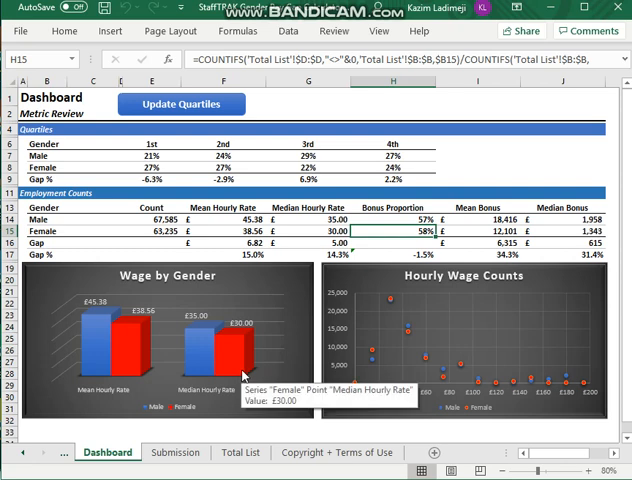
left_click(156, 156)
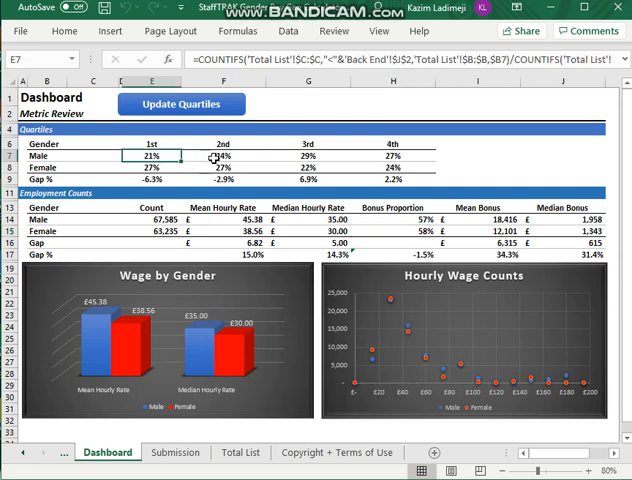
left_click(310, 156)
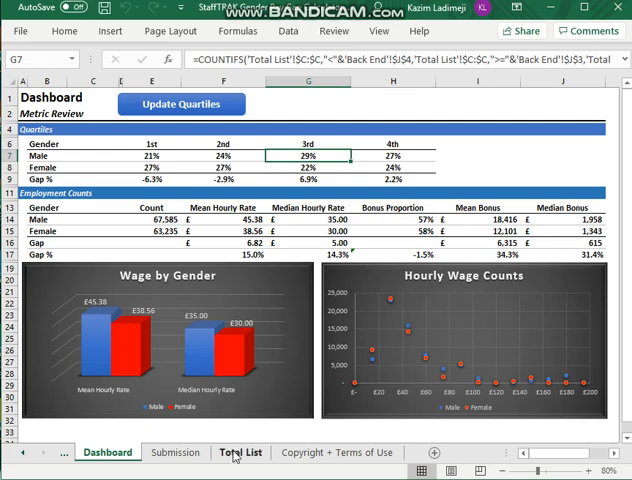
left_click(240, 452)
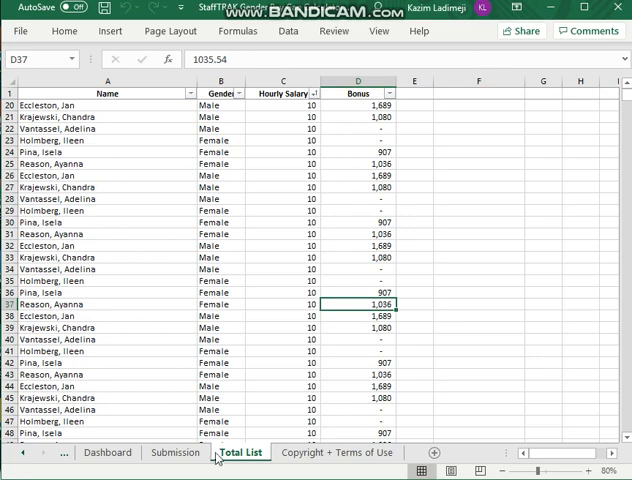
mouse_move(174, 452)
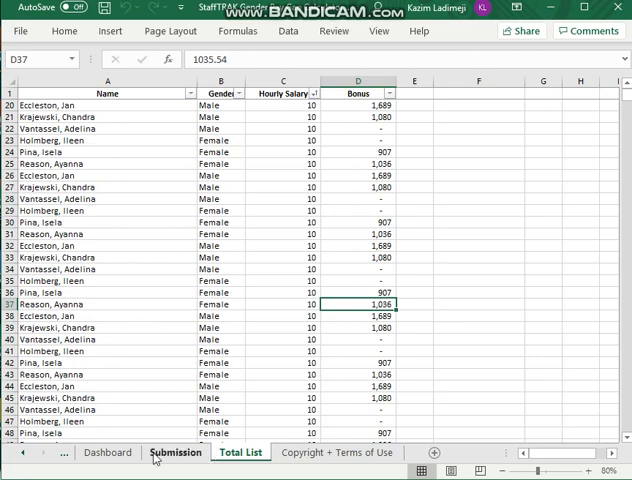
- Return to the Dashboard sheet with its quartile tables and charts
left_click(106, 452)
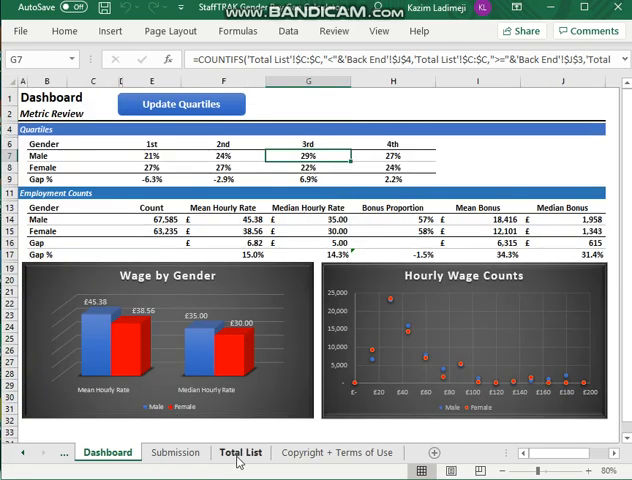
mouse_move(424, 360)
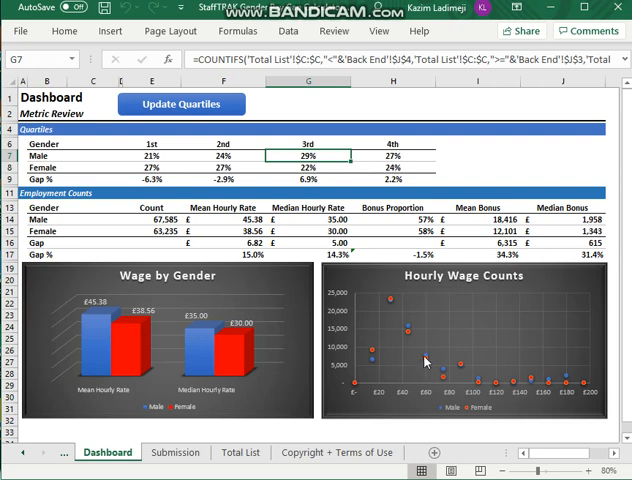
mouse_move(144, 352)
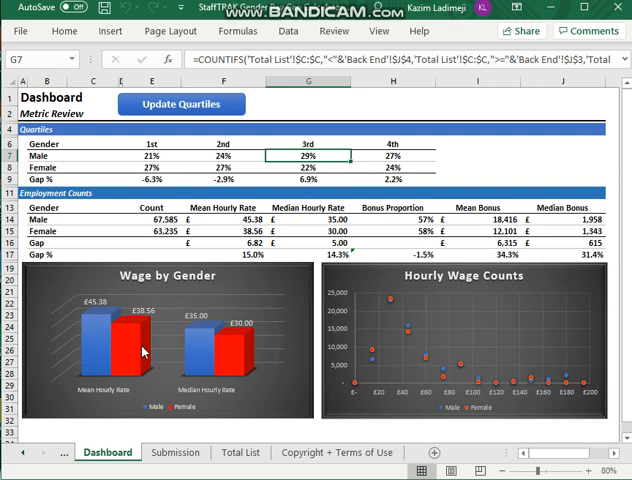
mouse_move(110, 360)
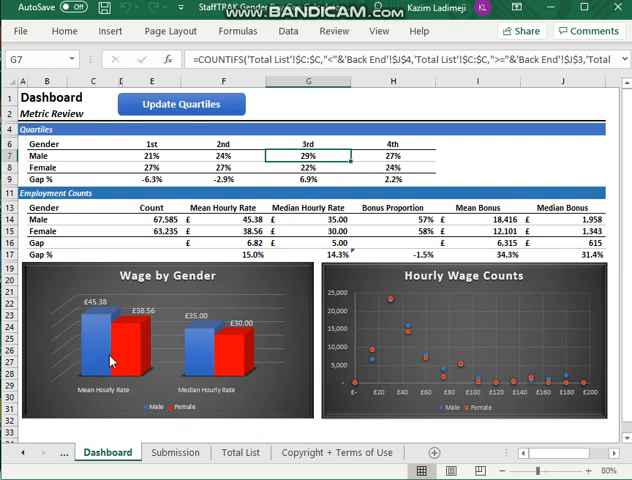
mouse_move(358, 328)
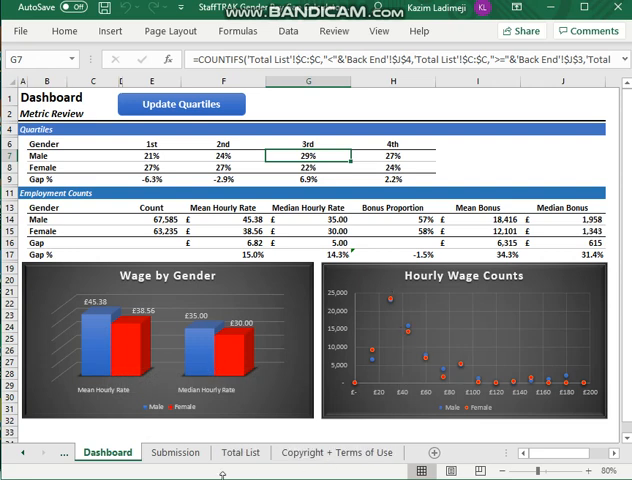
mouse_move(380, 358)
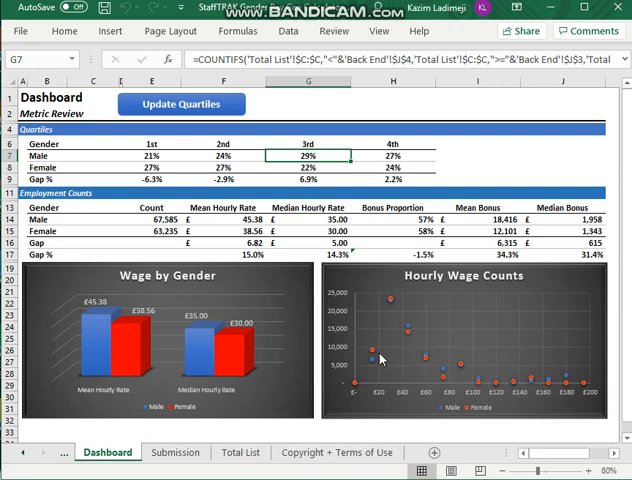